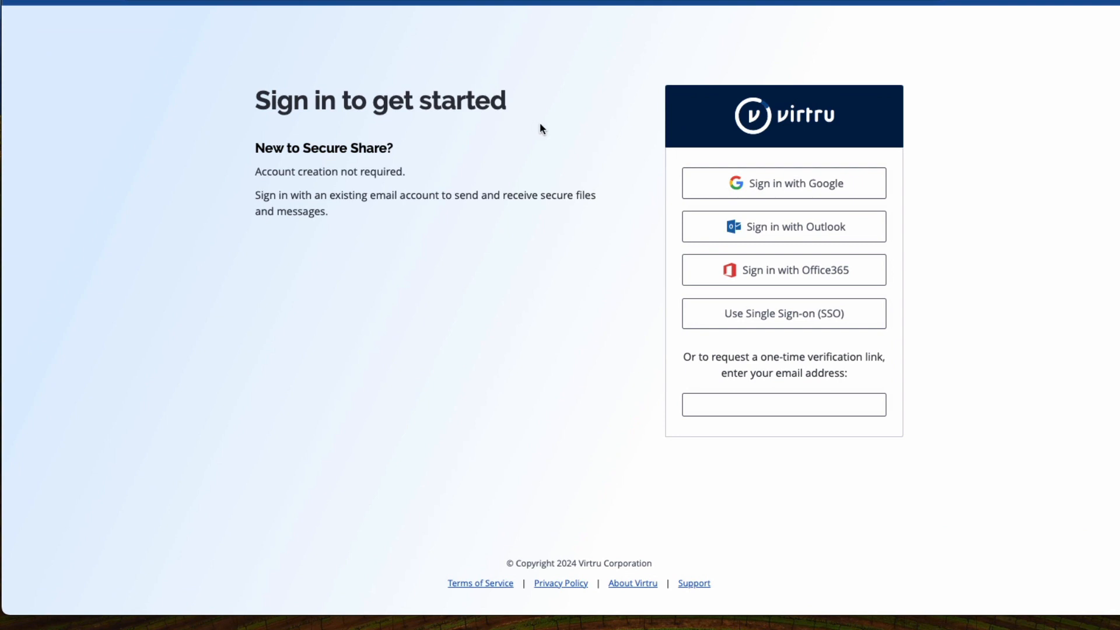
mouse_move(742, 189)
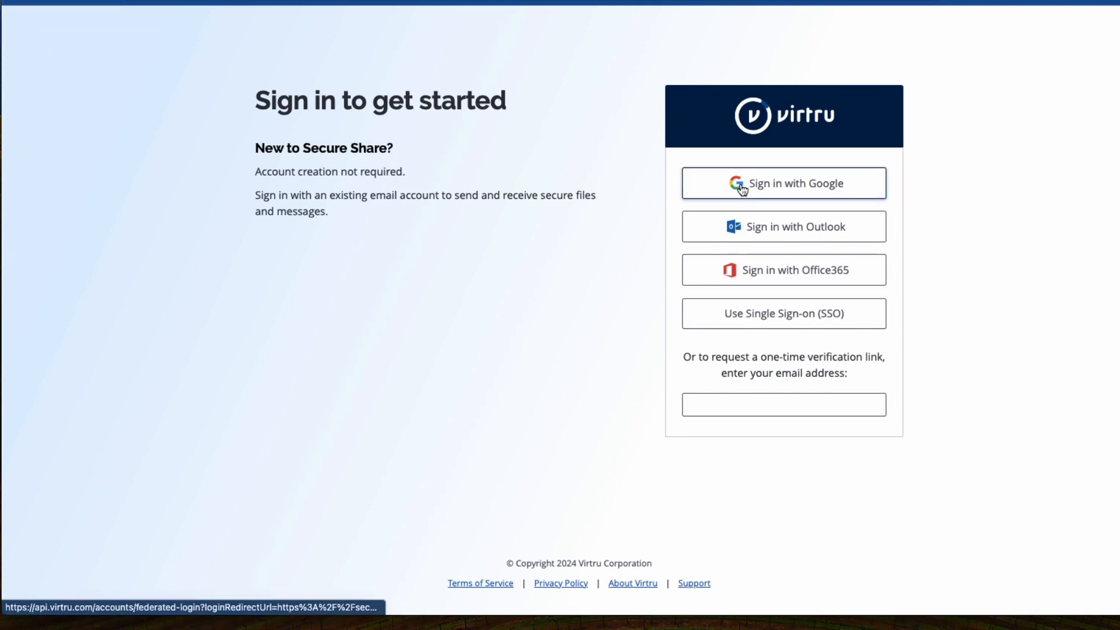
Sign in to Virtru Secure Share with the first listed Google account.
left_click(784, 182)
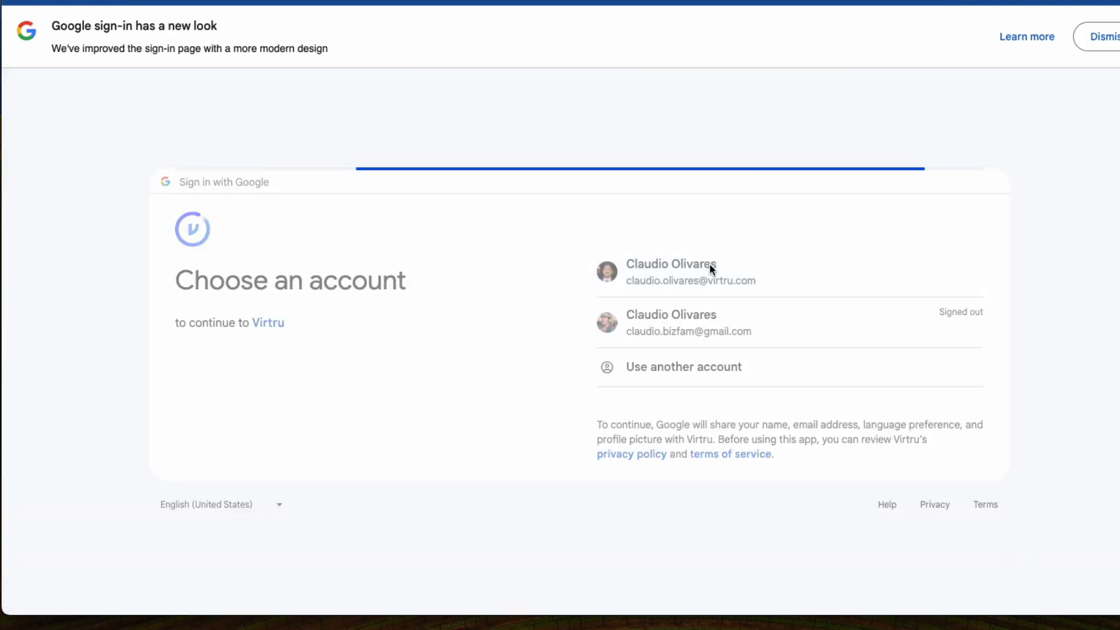
left_click(672, 273)
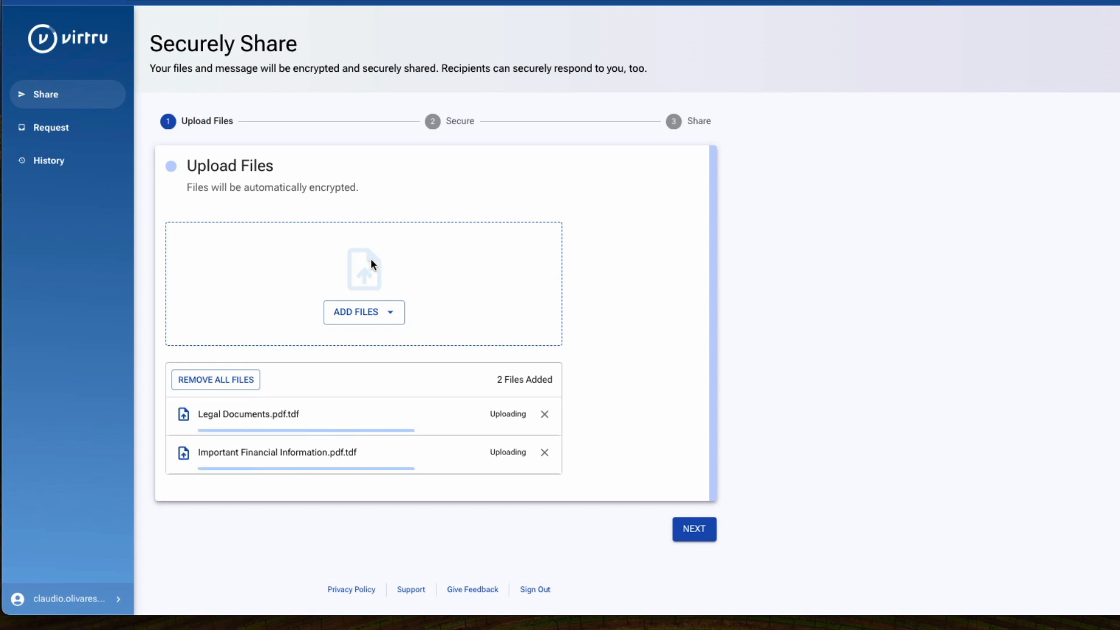
Add the two PDFs from My Computer and proceed to the Secure step.
left_click(389, 313)
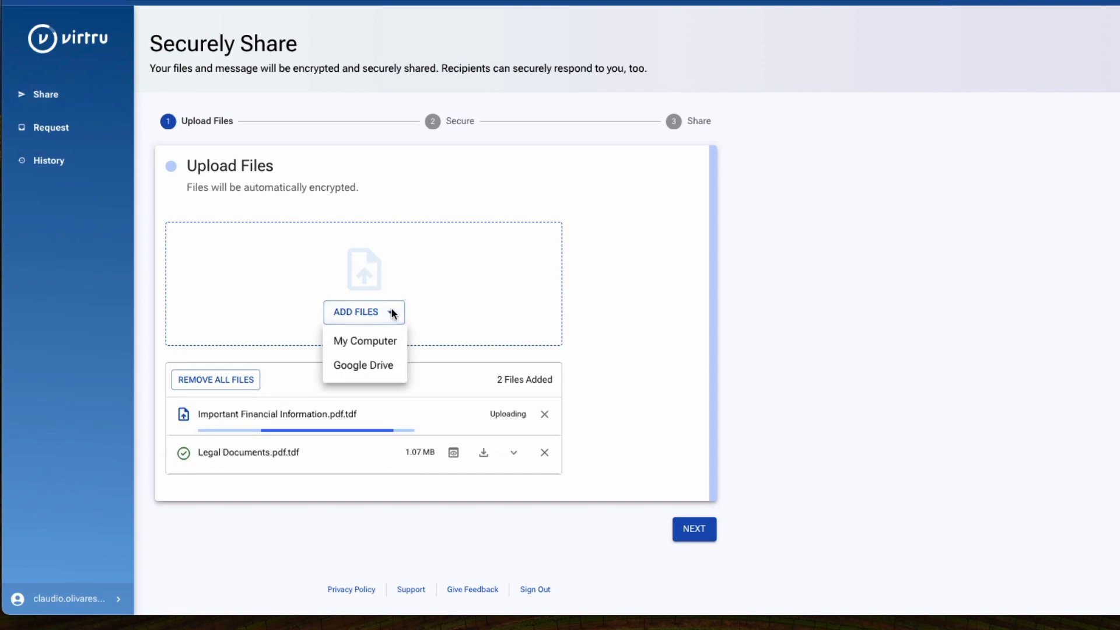
left_click(694, 530)
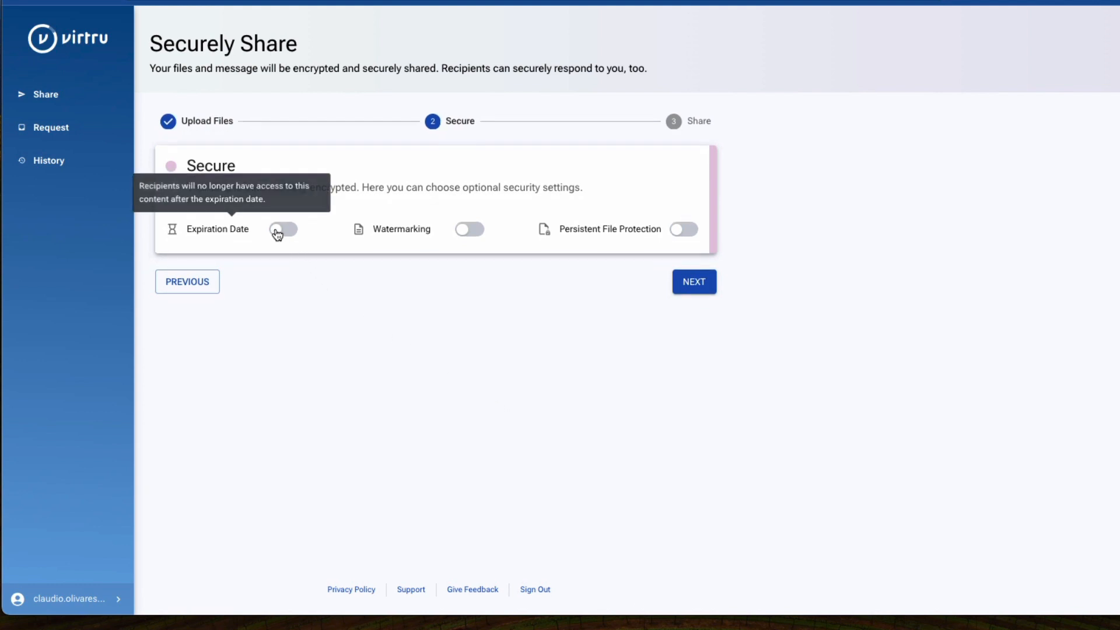
Enable Expiration Date, Watermarking and Persistent File Protection, then continue to sharing.
left_click(282, 228)
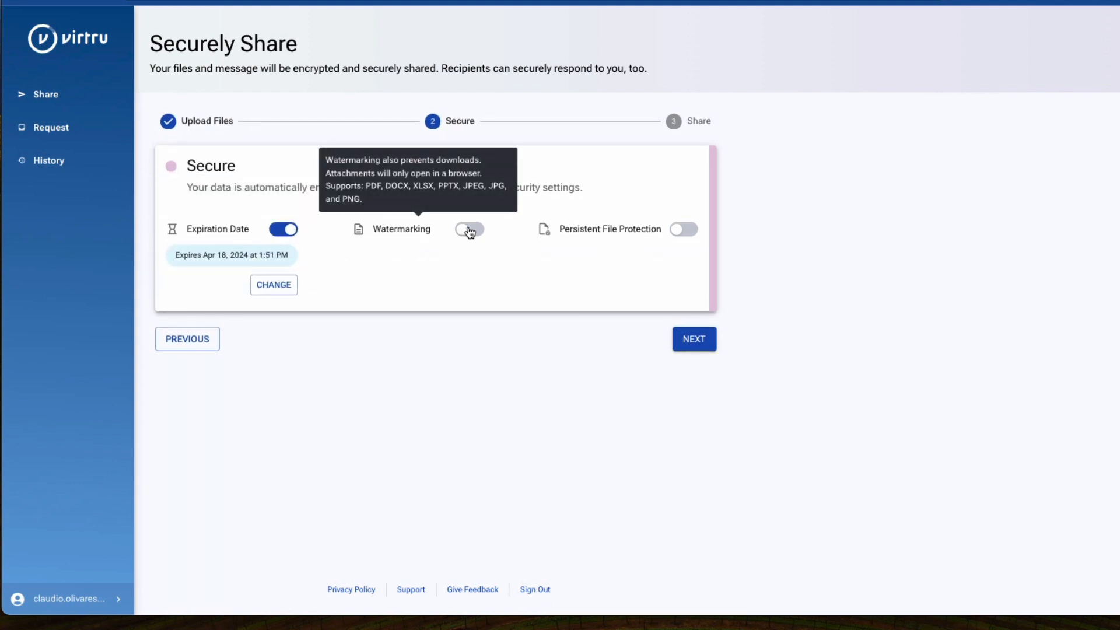
left_click(469, 228)
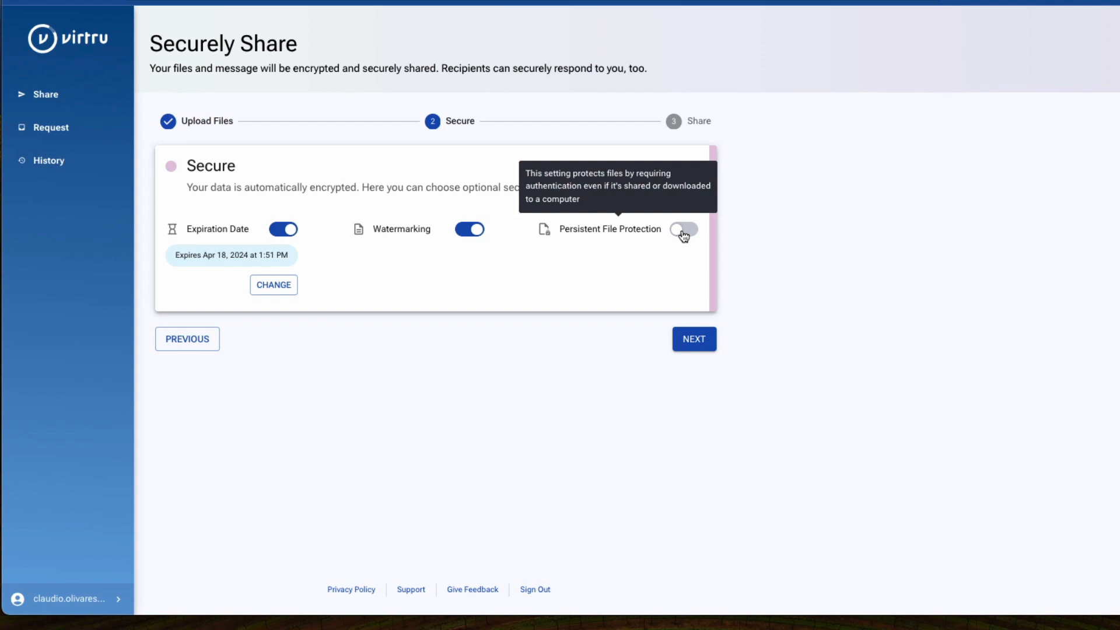
left_click(684, 229)
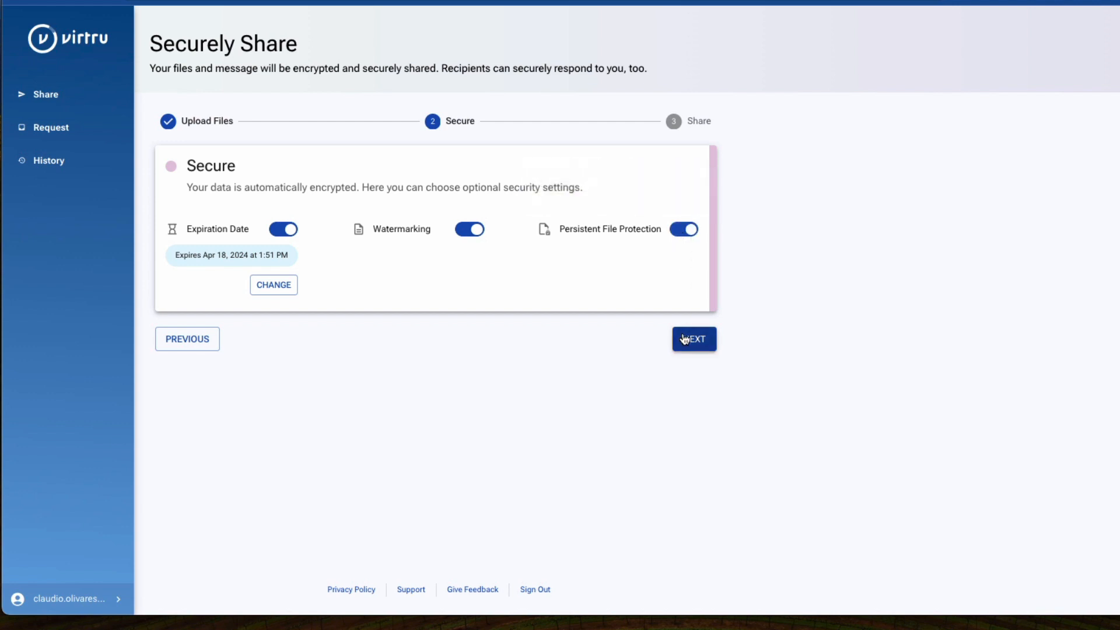
left_click(694, 338)
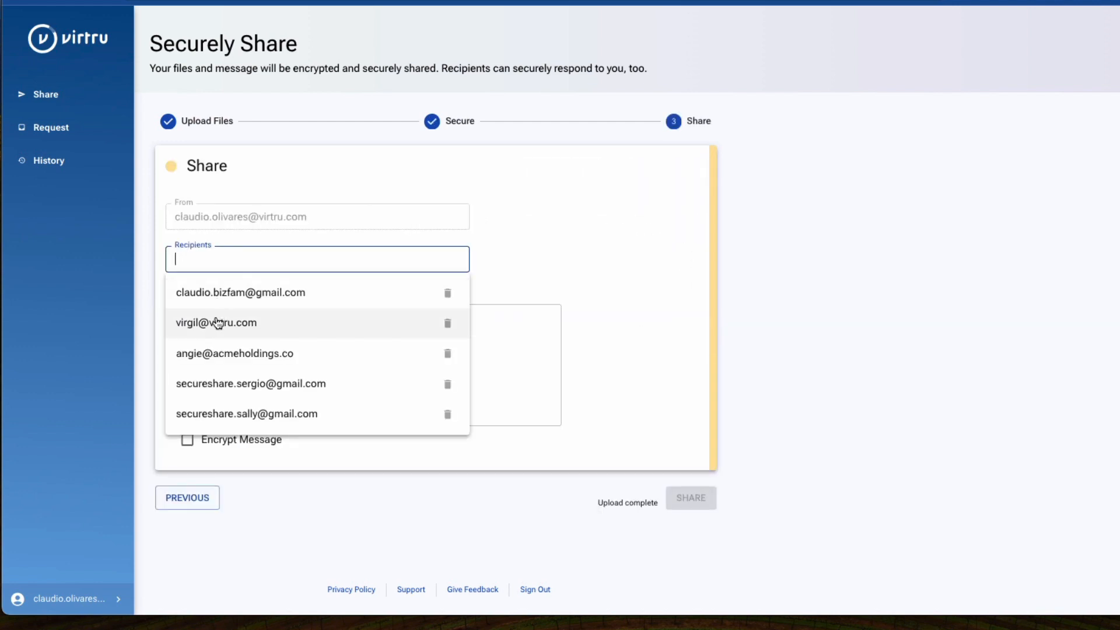
Add the suggested recipient, enable Encrypt Message and share the files.
left_click(216, 322)
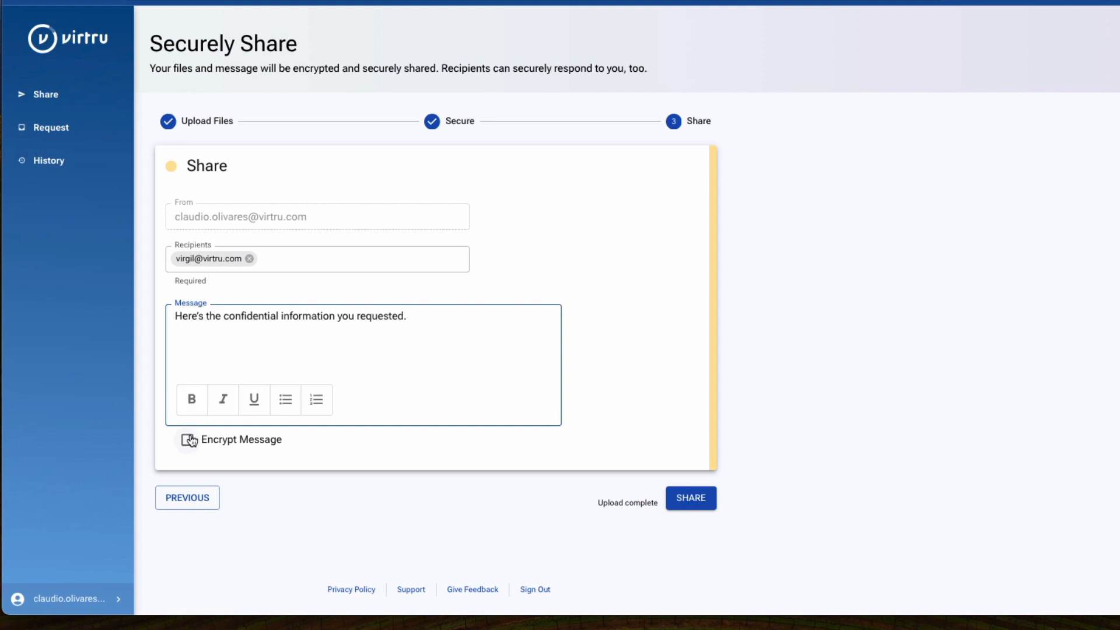
left_click(187, 440)
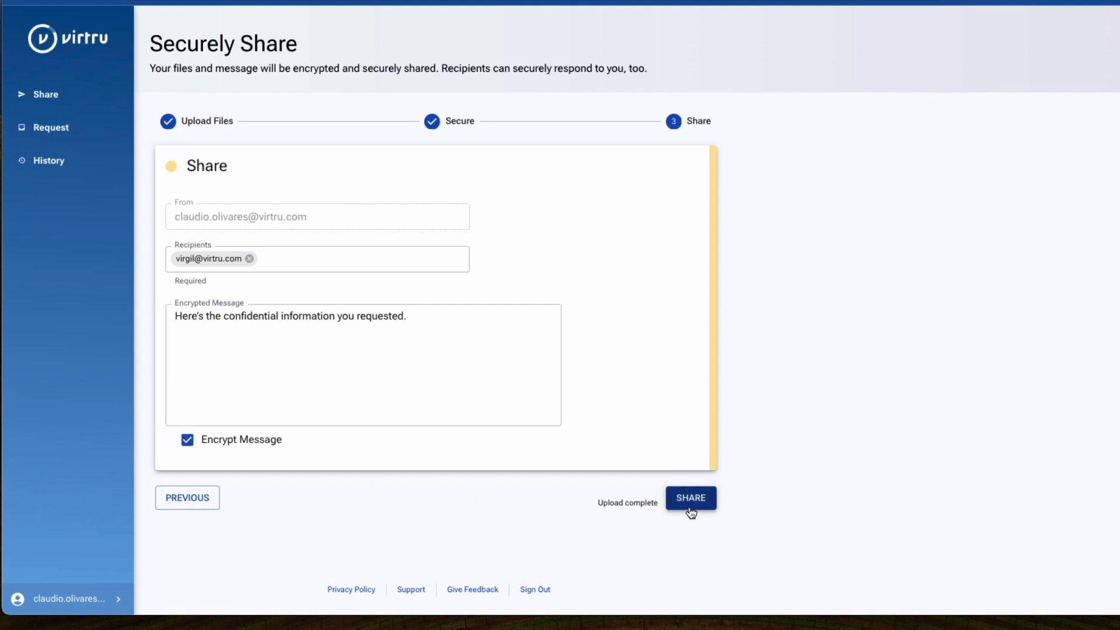
left_click(691, 497)
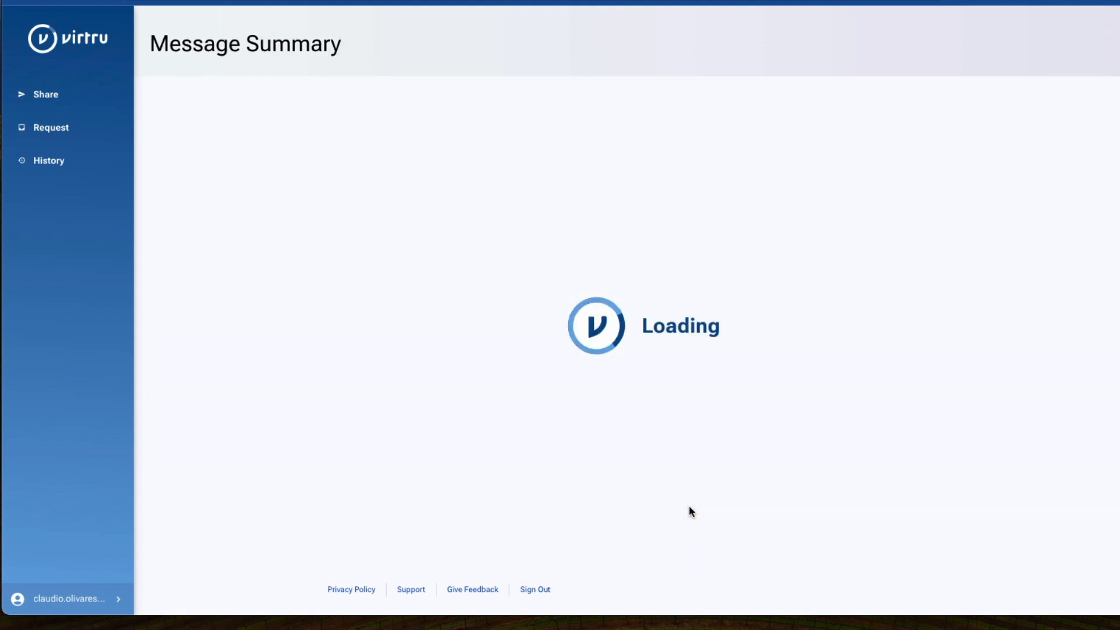